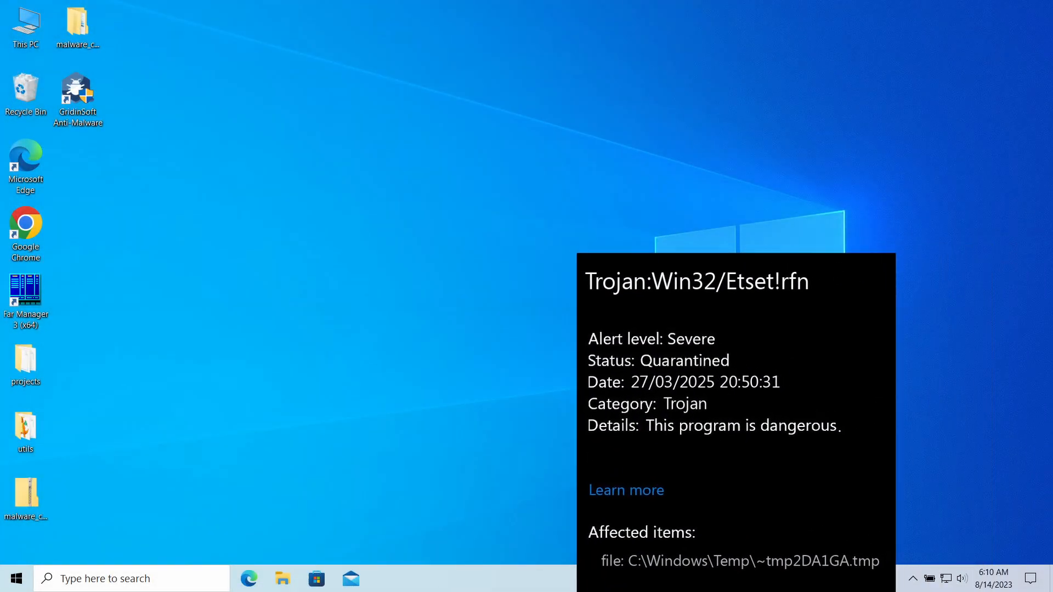
# Move the Windows Security Trojan details pop-up aside to reveal the desktop shortcut
pyautogui.moveTo(695, 282); pyautogui.dragTo(476, 306)
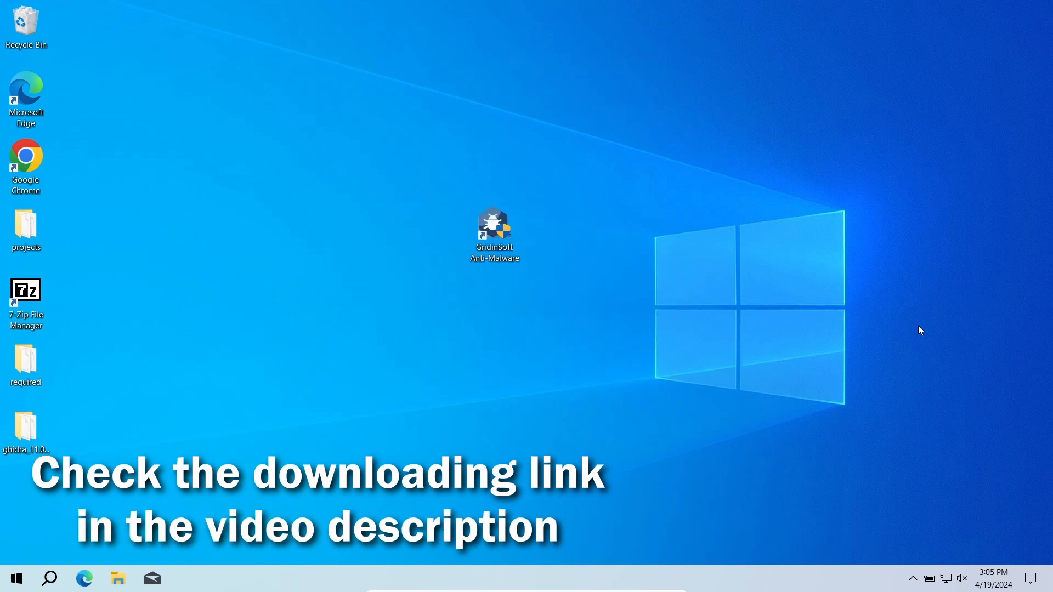
# Launch Gridinsoft Anti-Malware and run a full scan, which finds 4 threats
pyautogui.doubleClick(494, 228)
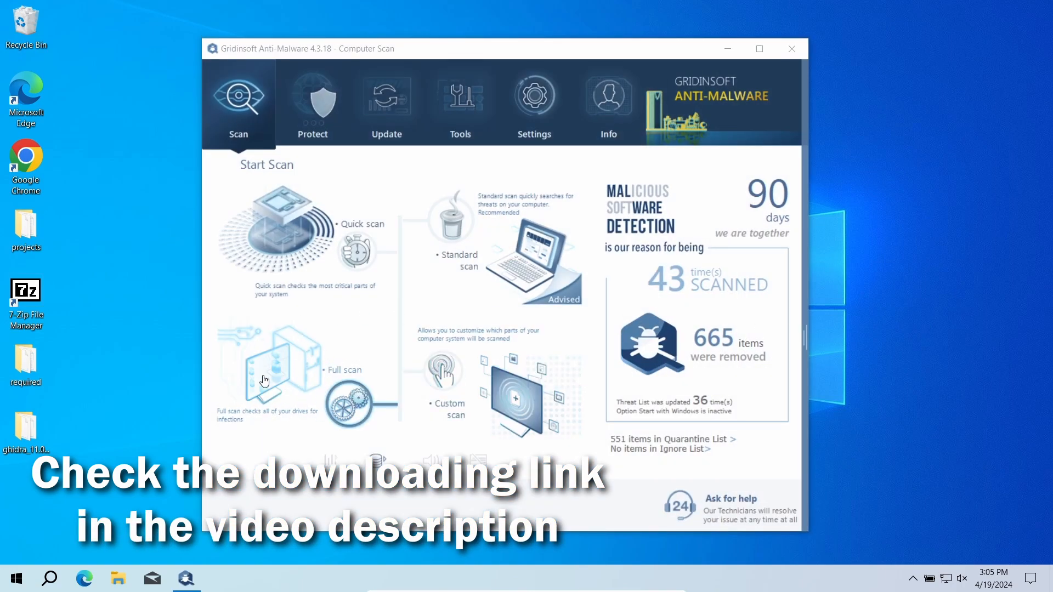
pyautogui.click(267, 373)
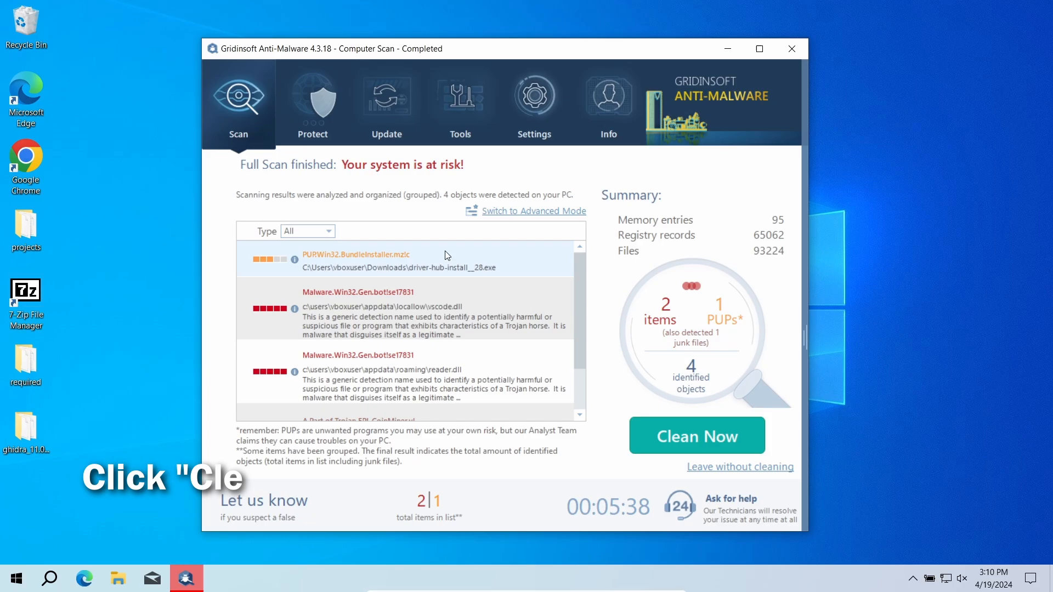
# Clean all 4 detected threats and dismiss the removal summary dialogs
pyautogui.click(696, 435)
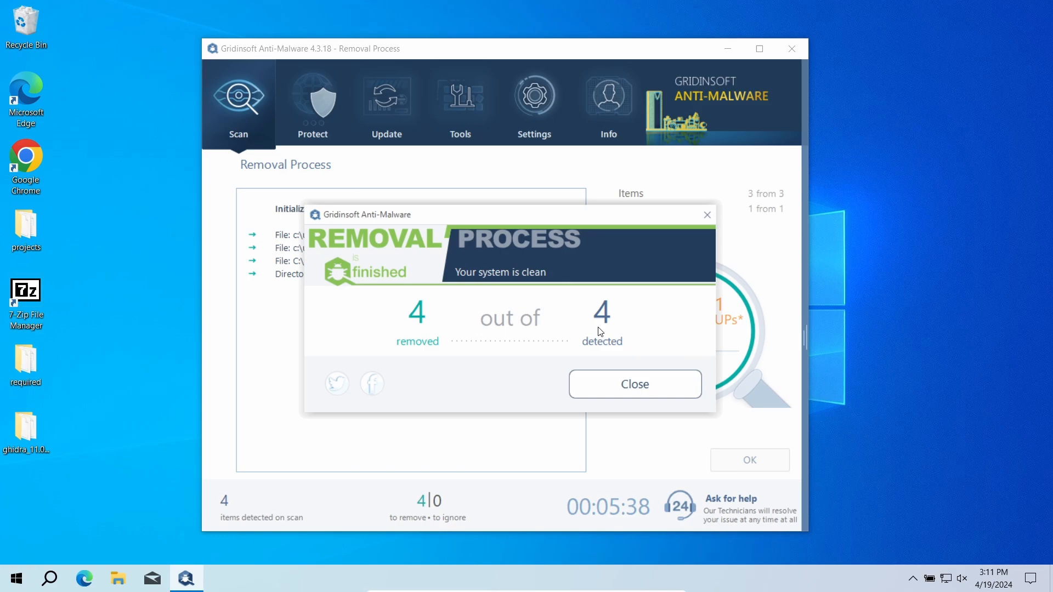
pyautogui.click(633, 384)
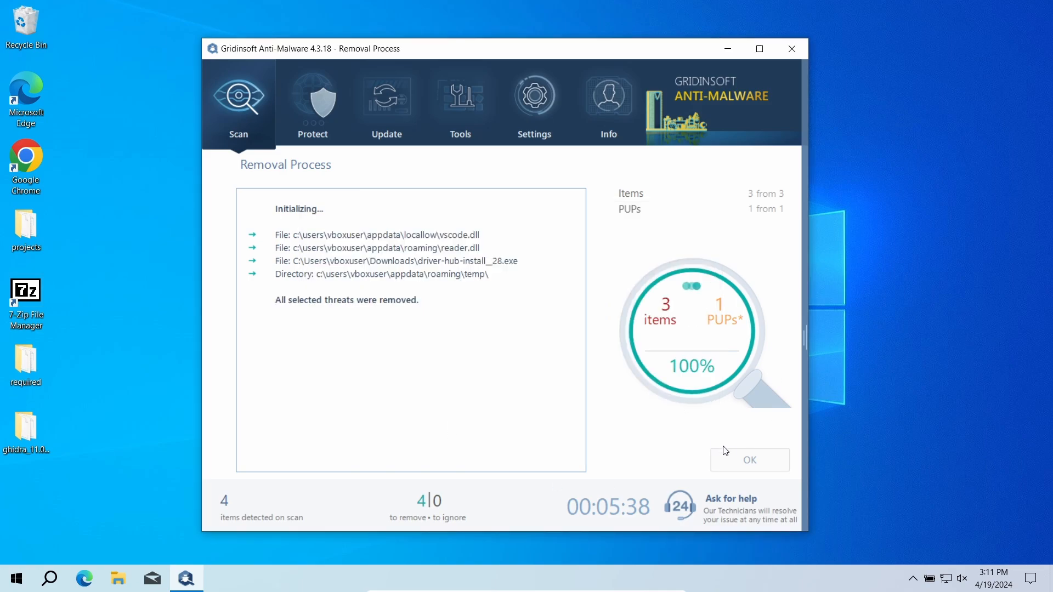
pyautogui.click(749, 460)
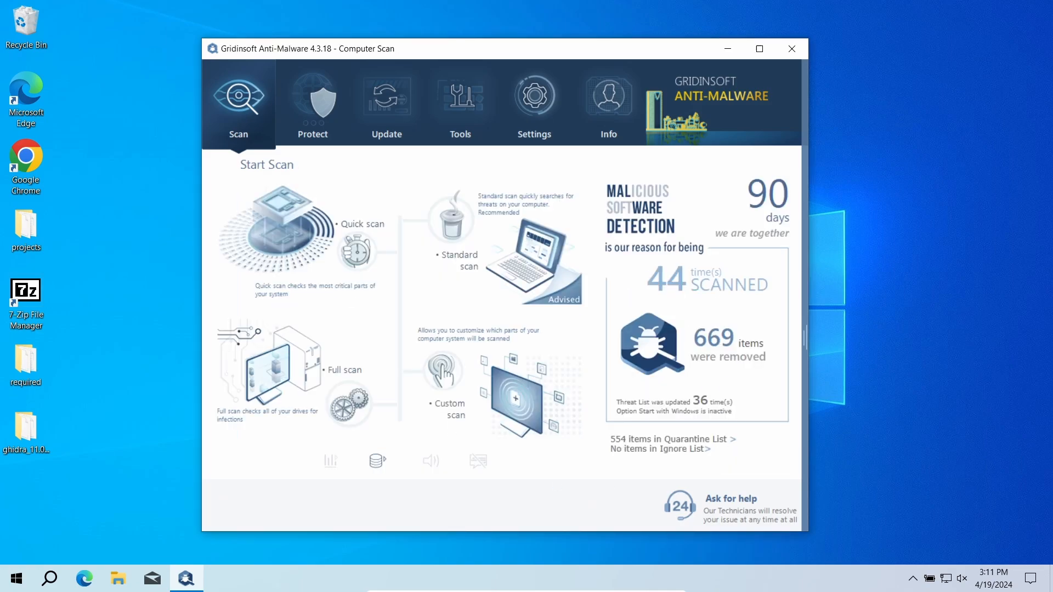